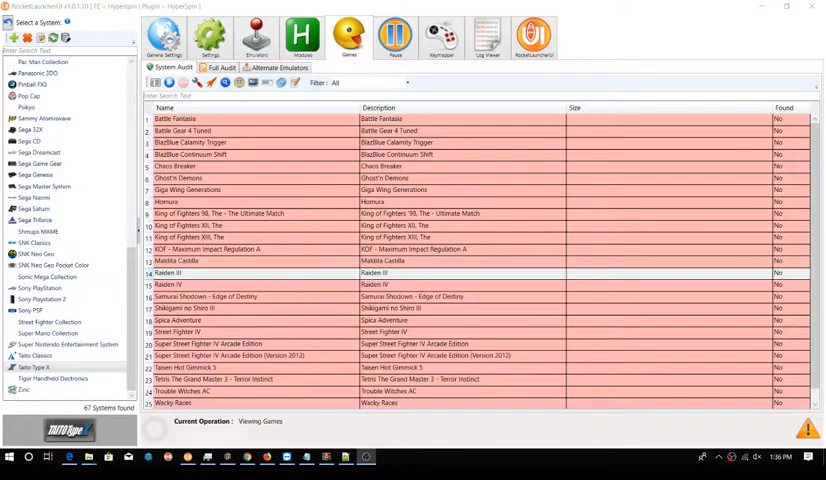
mouse_move(413, 308)
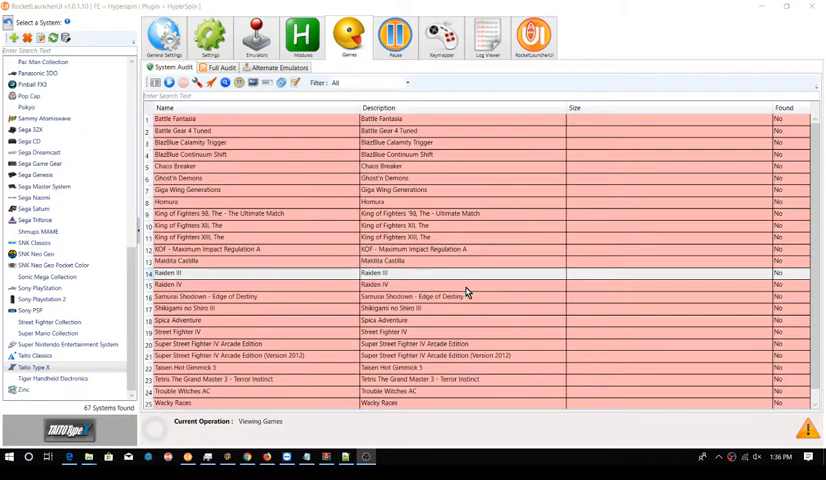
- Open the Taito Type X pack's TR game folder in File Explorer from RocketLauncherUI
click(10, 457)
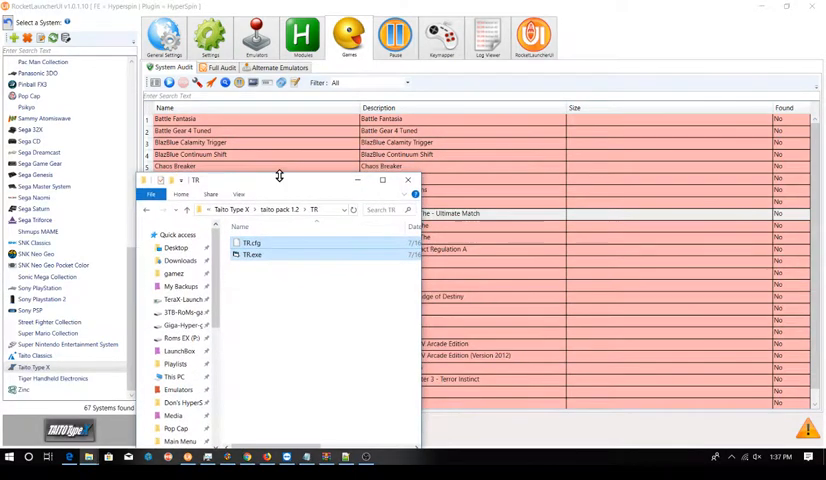
- Go to This PC and open the TeraX-Launchbox-gamez (D:) drive's LaunchBox folder
click(382, 180)
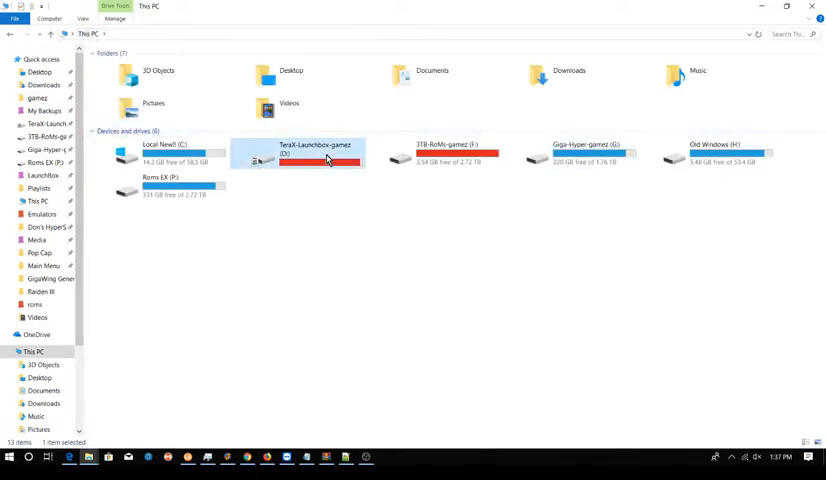
double_click(316, 150)
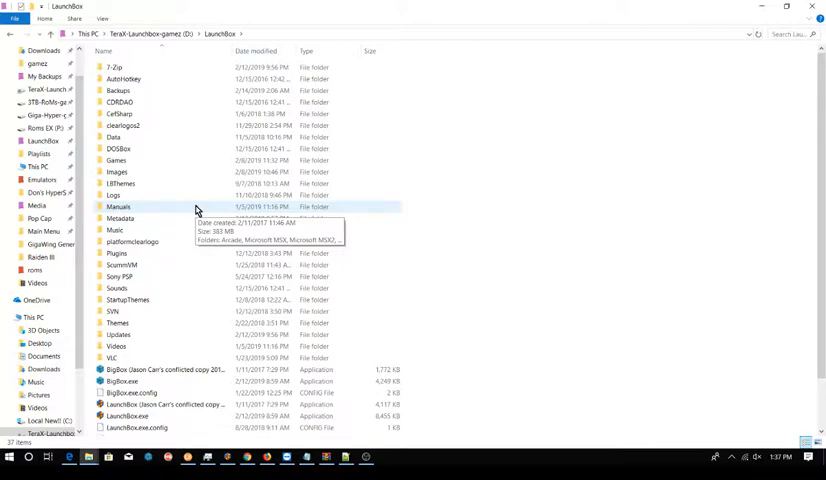
mouse_move(128, 148)
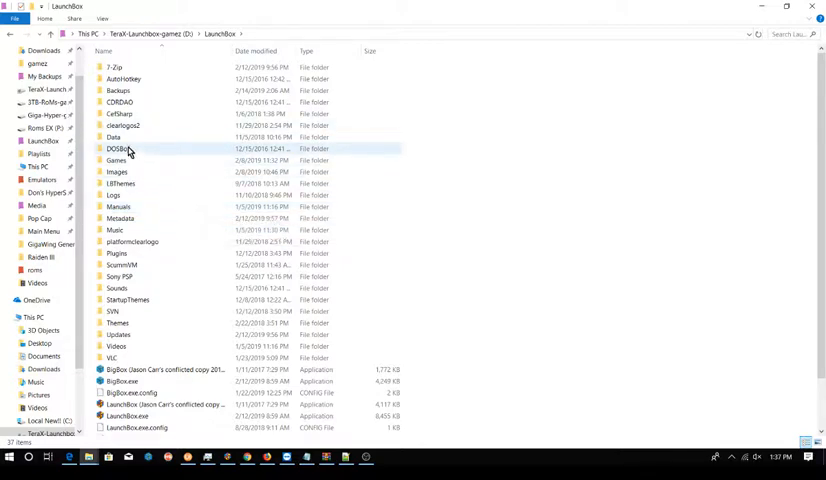
- Enter LaunchBox's Data folder and select Platforms.xml
double_click(113, 137)
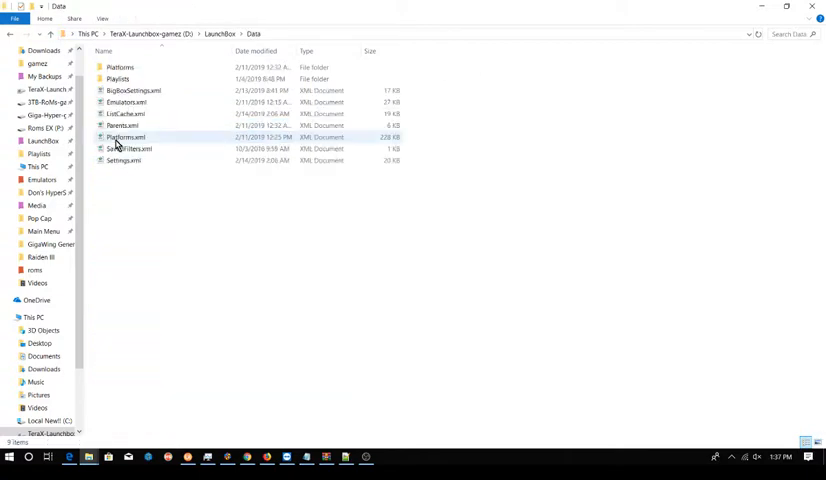
click(123, 160)
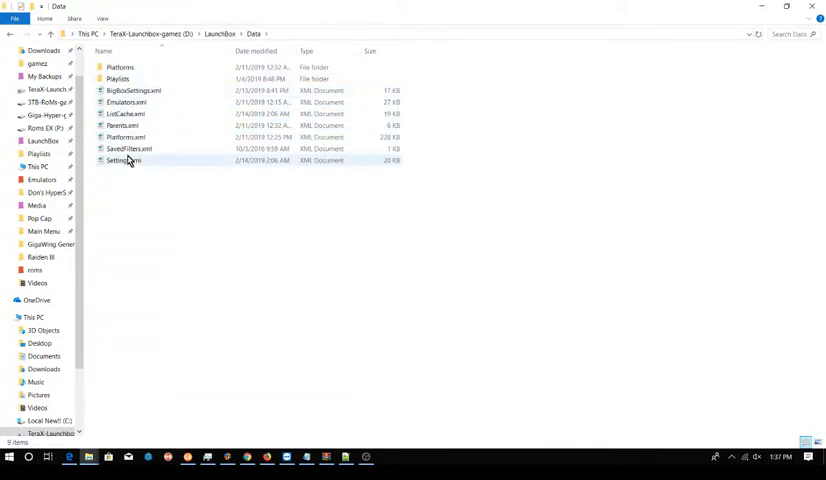
click(130, 149)
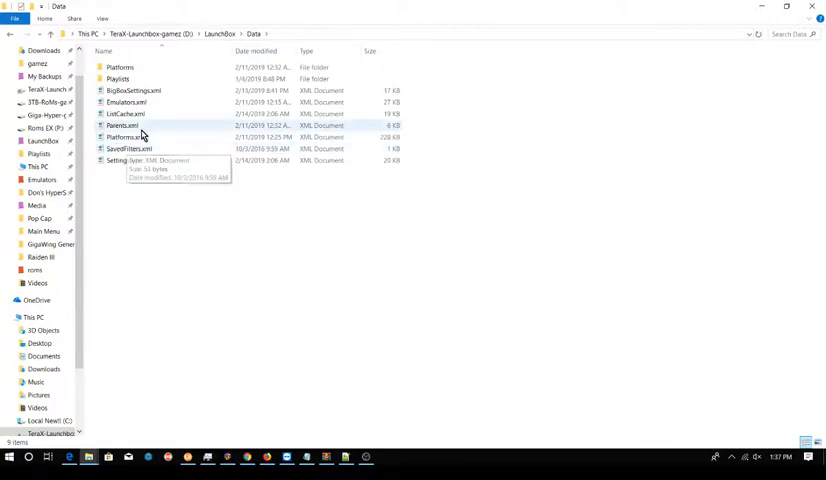
click(140, 137)
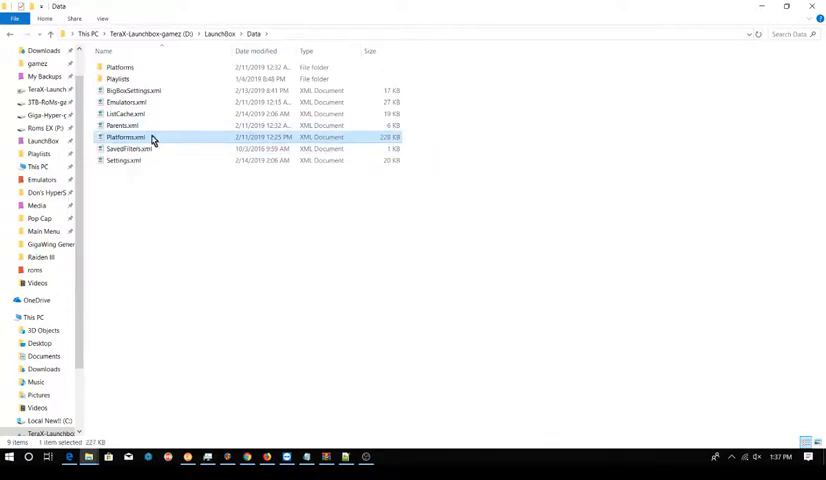
mouse_move(118, 79)
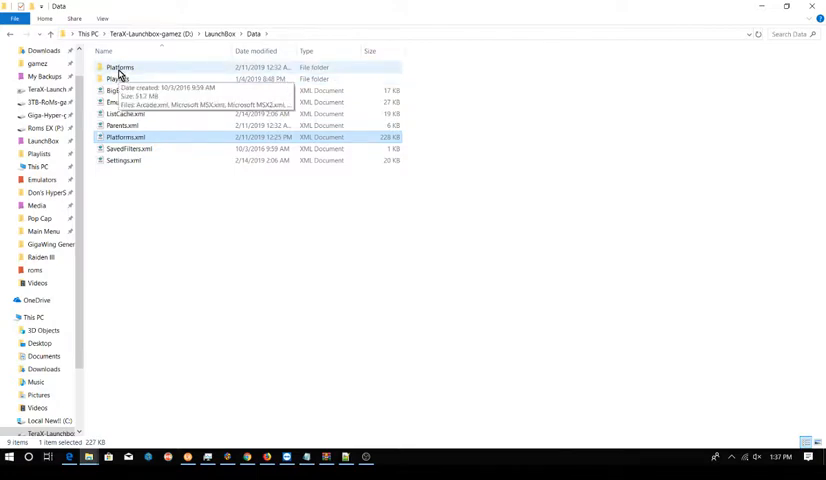
- Open the Platforms folder inside Data to see Arcade.xml, Nintendo 64.xml and others
double_click(119, 67)
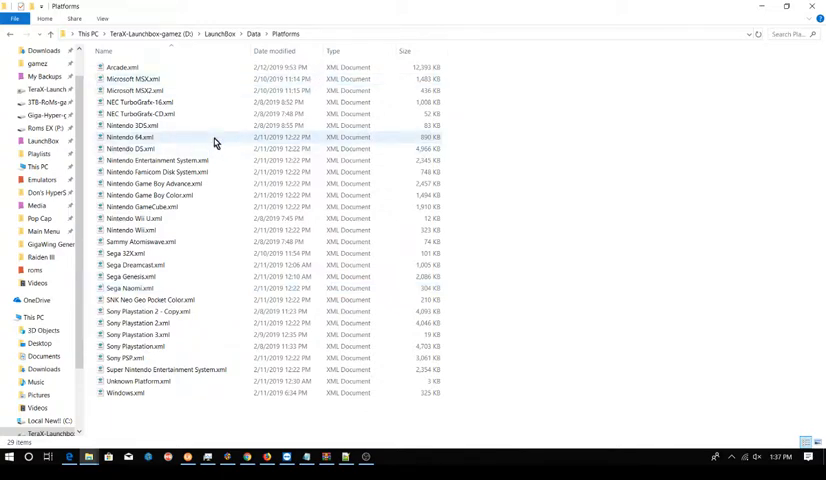
mouse_move(214, 141)
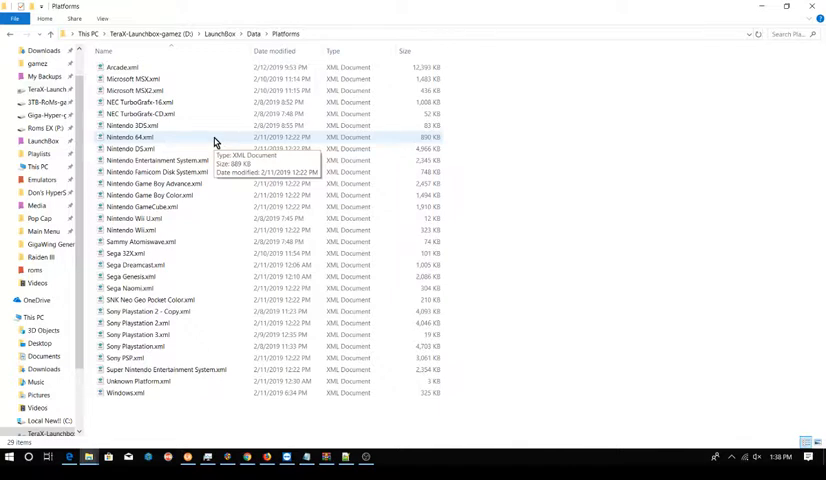
mouse_move(211, 125)
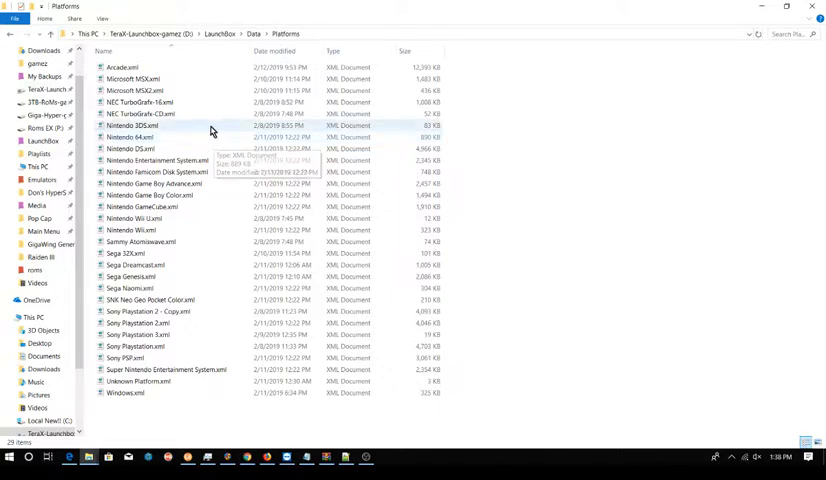
mouse_move(753, 226)
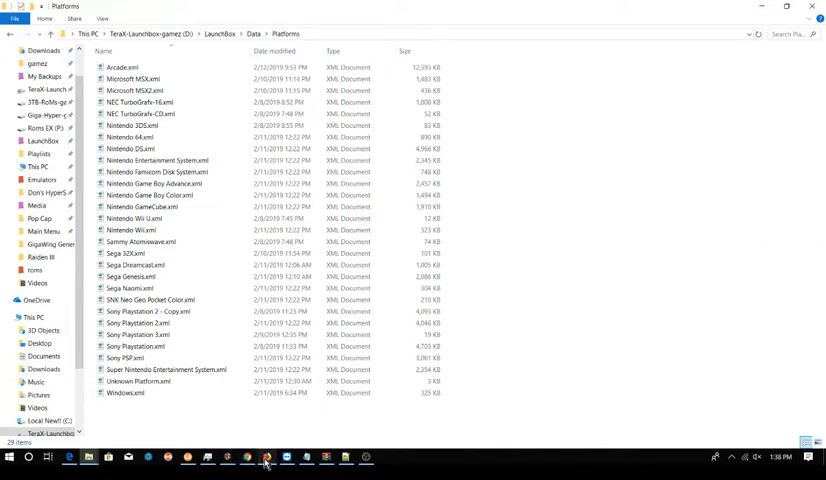
click(264, 457)
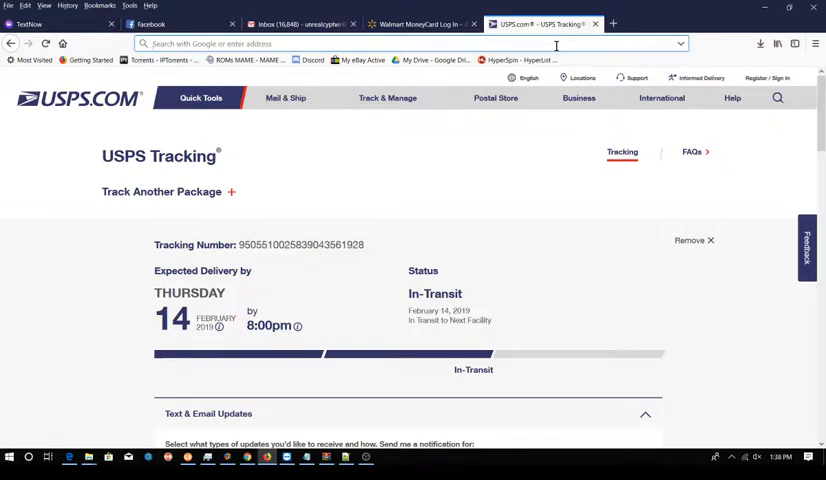
text(notepa)
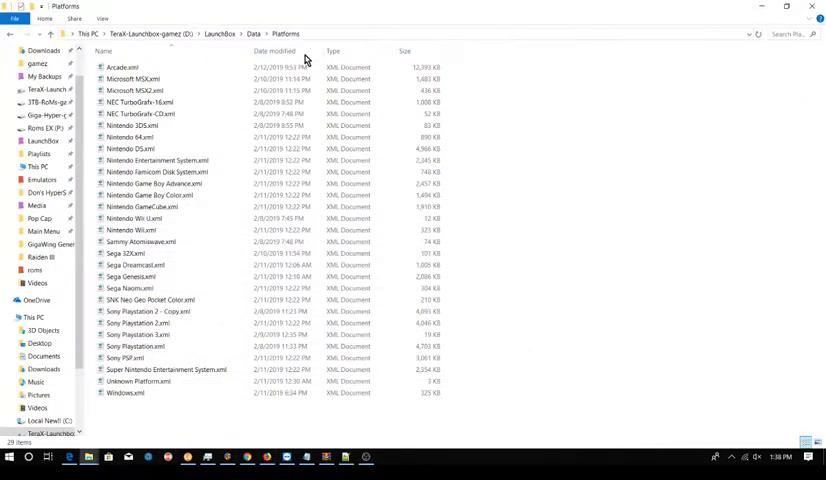
- Select all 29 platform XML files, starting from Microsoft MSX.xml
click(141, 114)
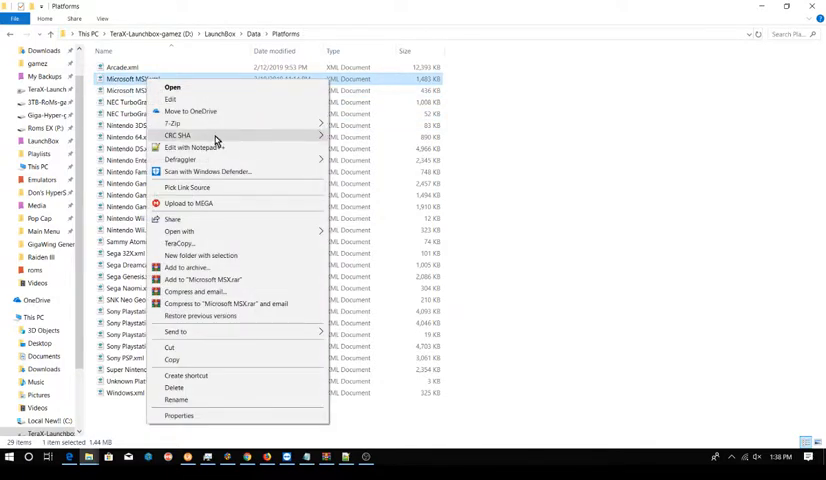
mouse_move(195, 148)
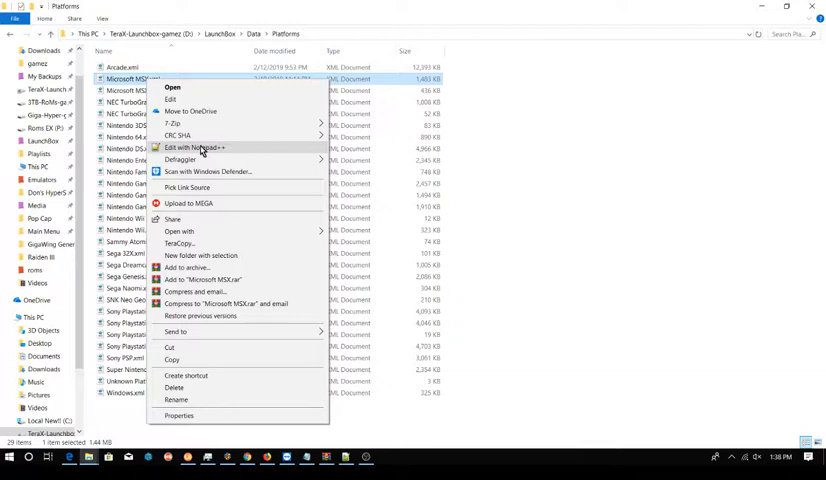
mouse_move(205, 155)
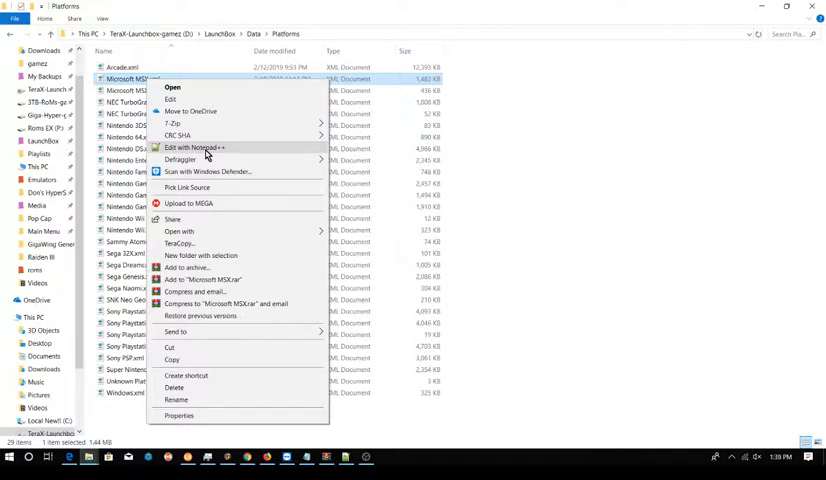
click(555, 91)
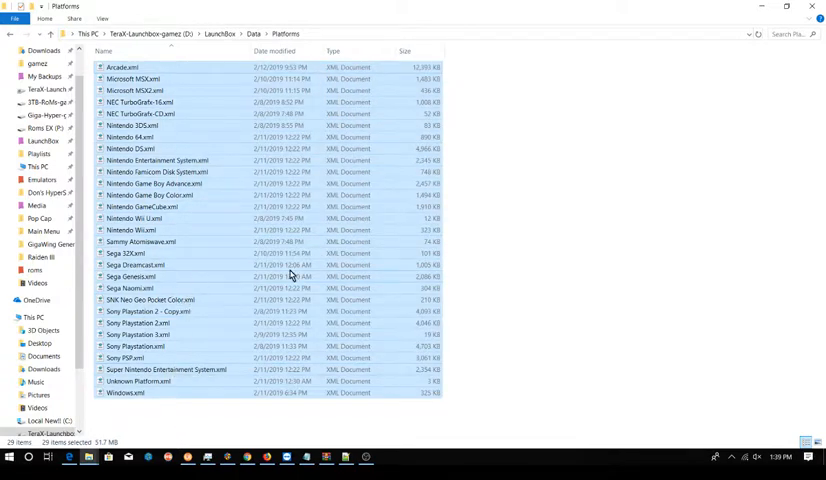
click(135, 125)
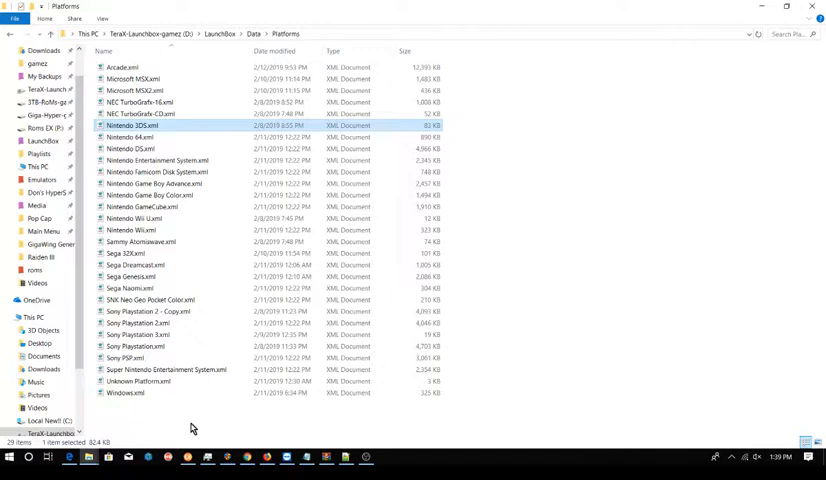
click(174, 369)
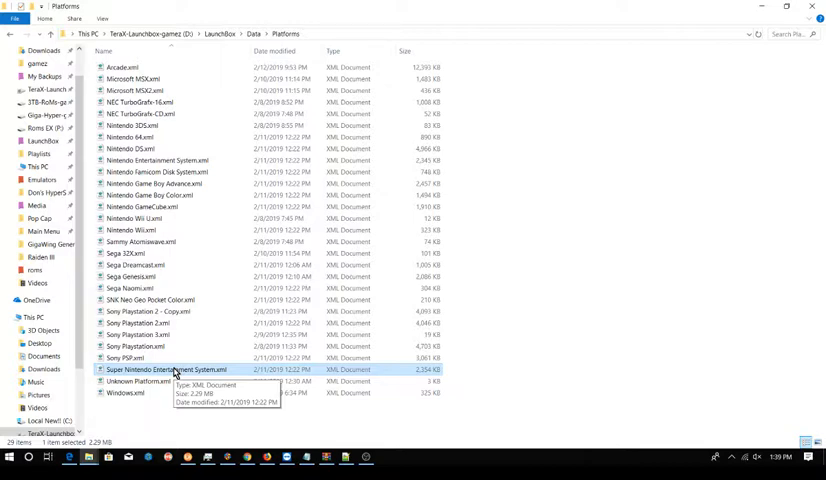
click(130, 357)
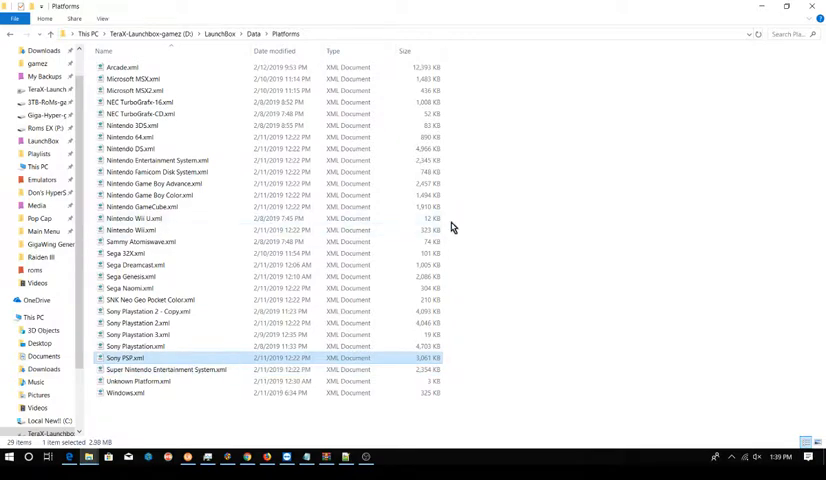
click(130, 67)
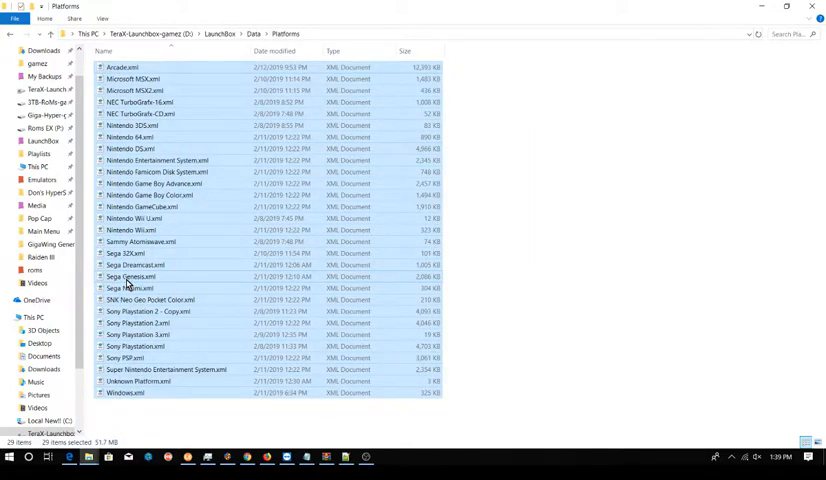
- Open every selected platform XML file in Notepad++ via Edit with Notepad++
right_click(128, 277)
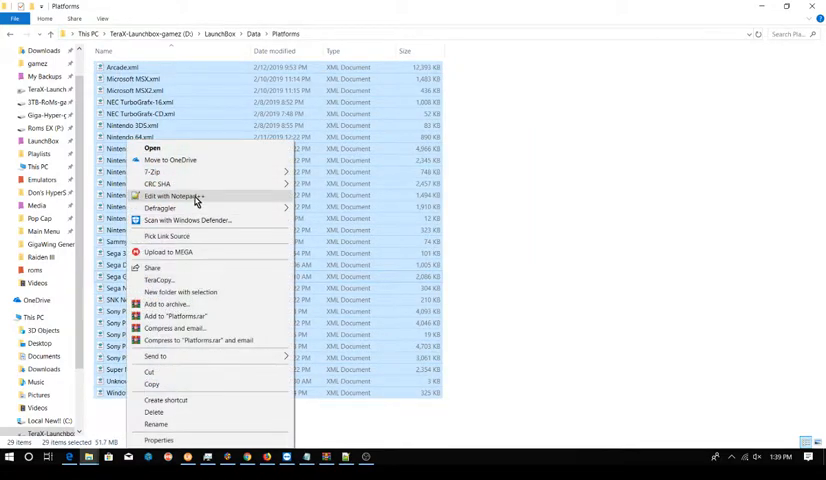
click(174, 196)
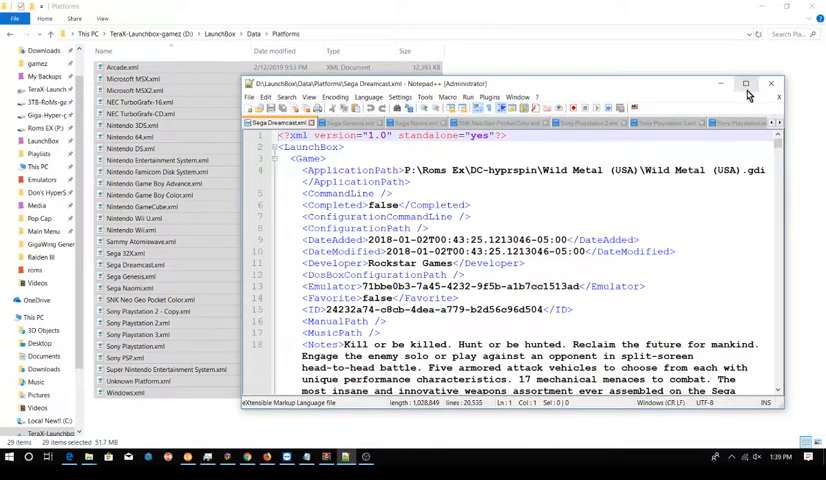
mouse_move(745, 85)
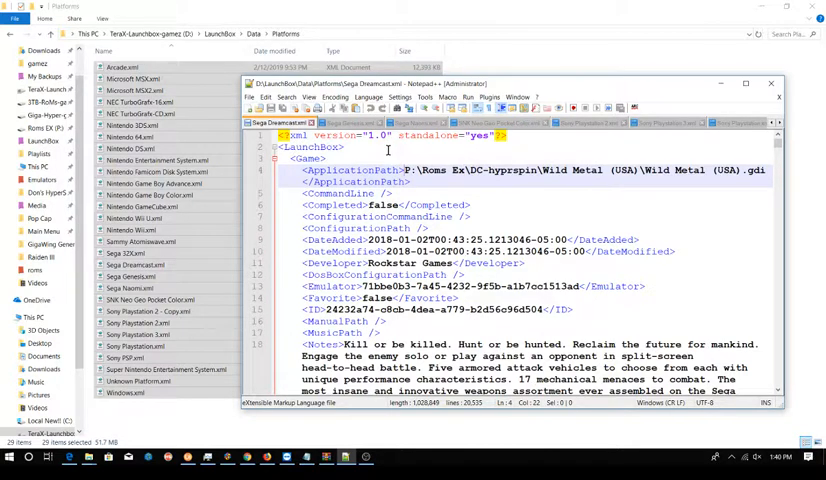
- Bring up Notepad++'s Find dialog with Ctrl+F over Sega Dreamcast.xml
key(ctrl+f)
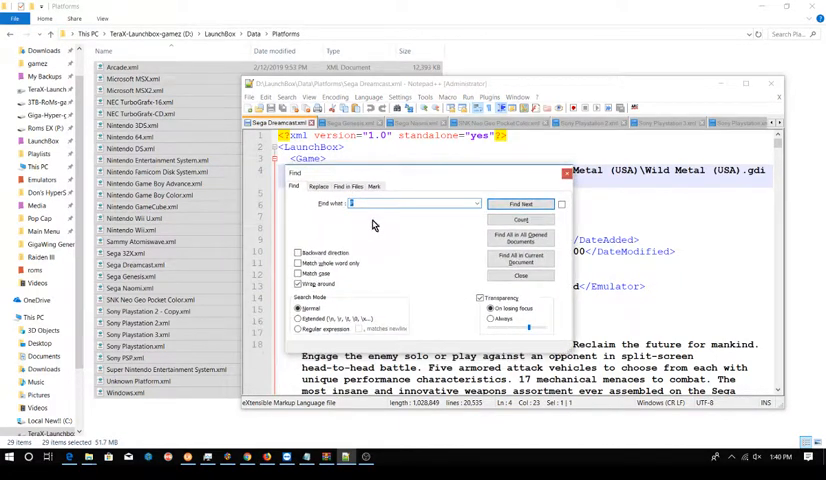
- Switch the search dialog to the Replace tab
click(318, 187)
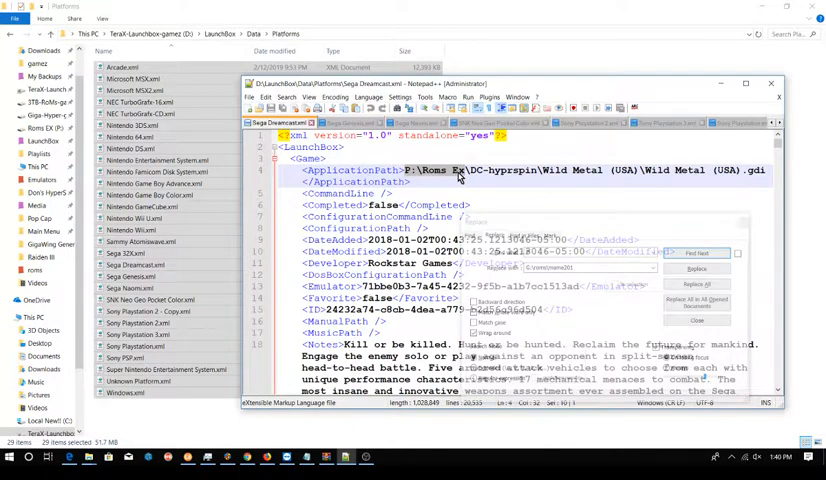
- Select the old P:\Roms Ex path in the first game entry
click(473, 225)
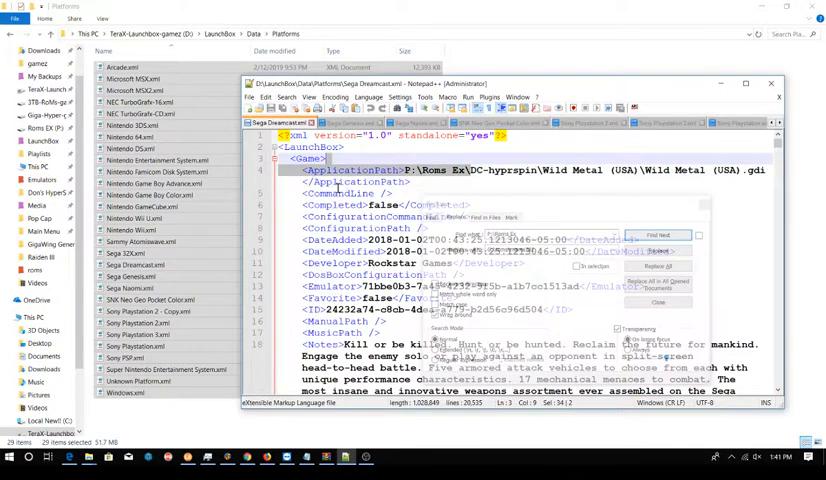
click(405, 169)
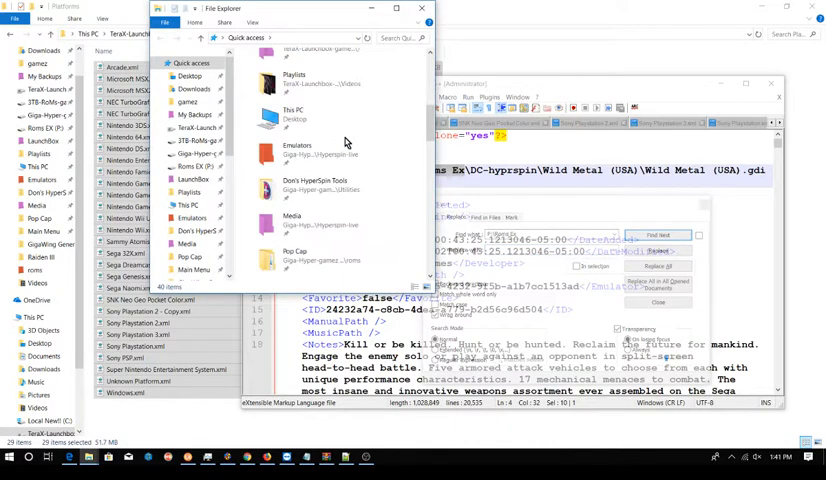
- Browse up to the Giga-Hyper-gamez (G:) drive and open its roms folder
scroll(down, 3)
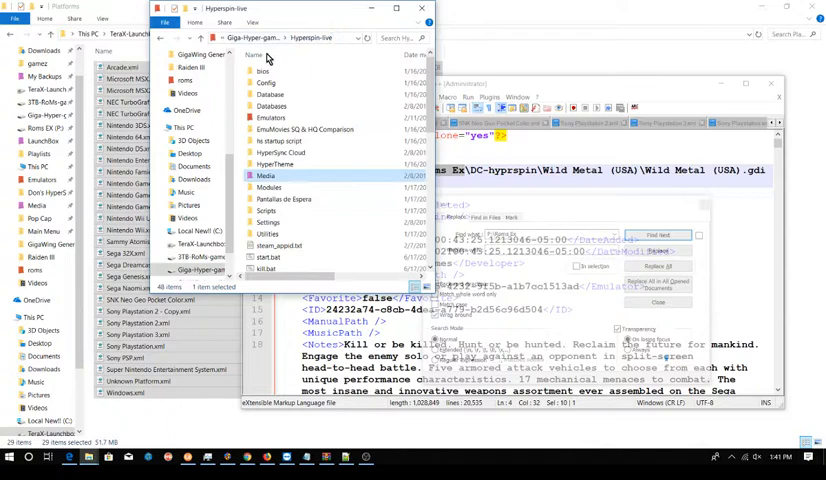
click(270, 117)
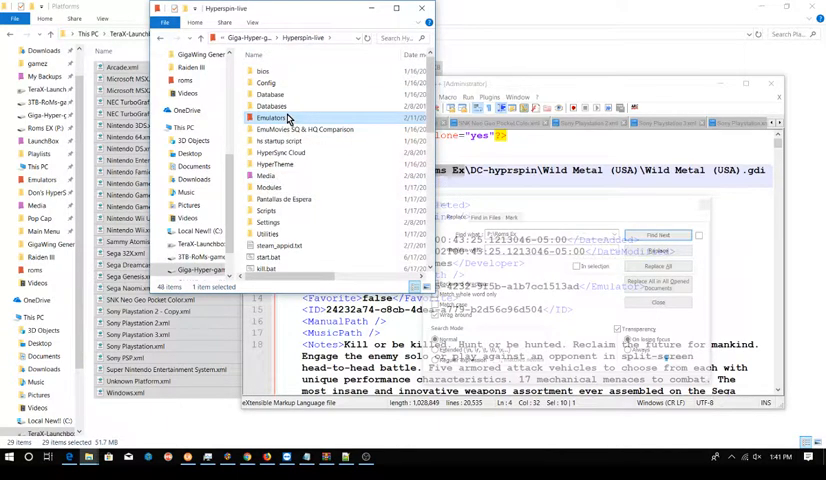
mouse_move(285, 164)
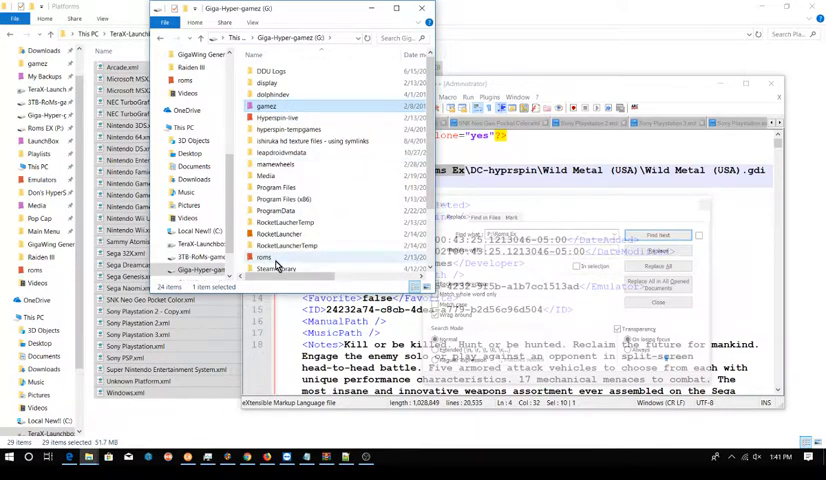
double_click(263, 257)
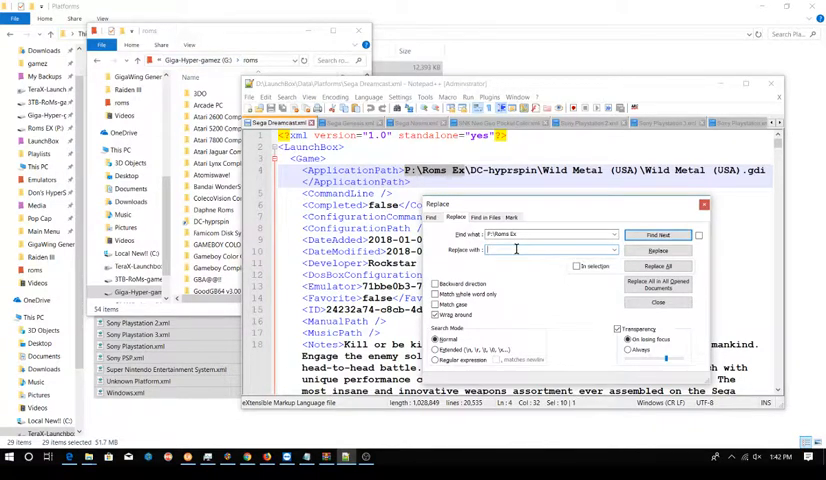
- Search for 'P:\Roms Ex' and enter the new roms folder path as the replacement
text(P:\Roms Ex)
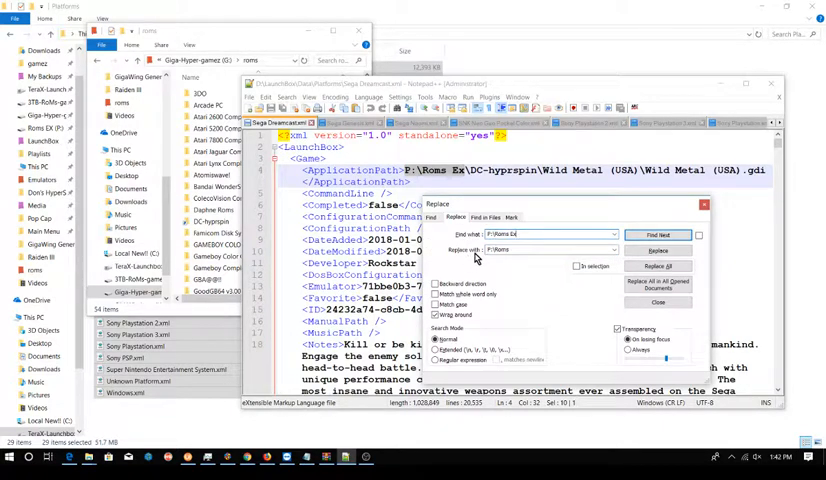
mouse_move(509, 288)
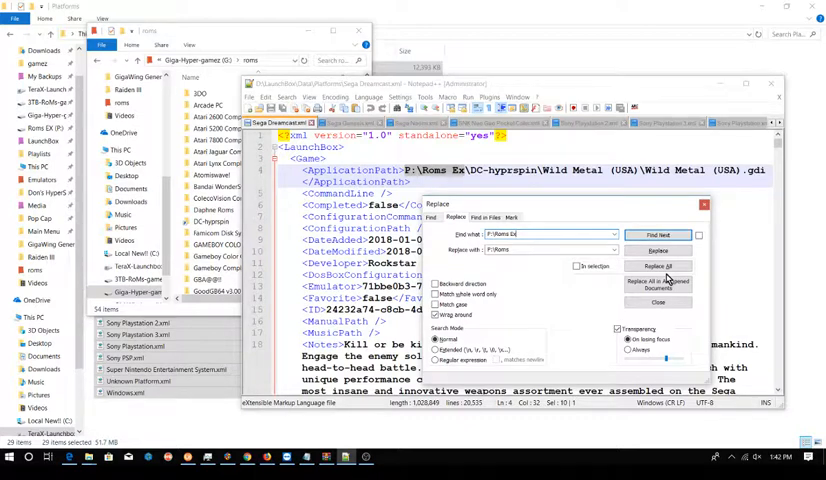
mouse_move(705, 133)
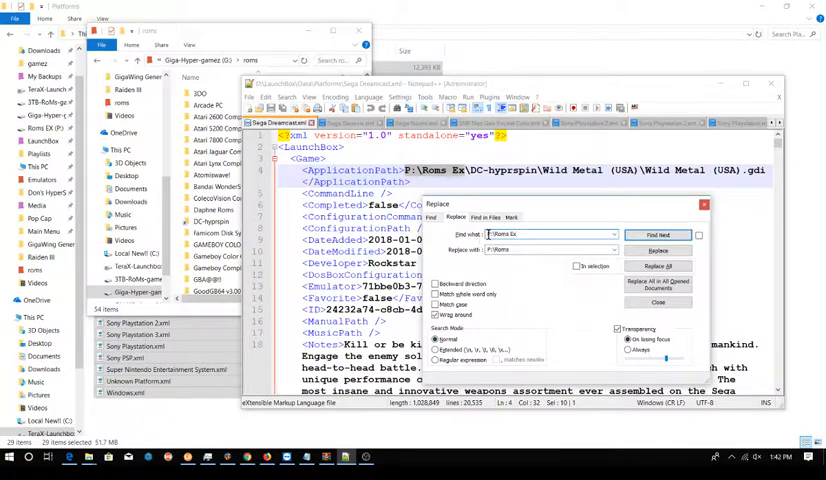
click(550, 249)
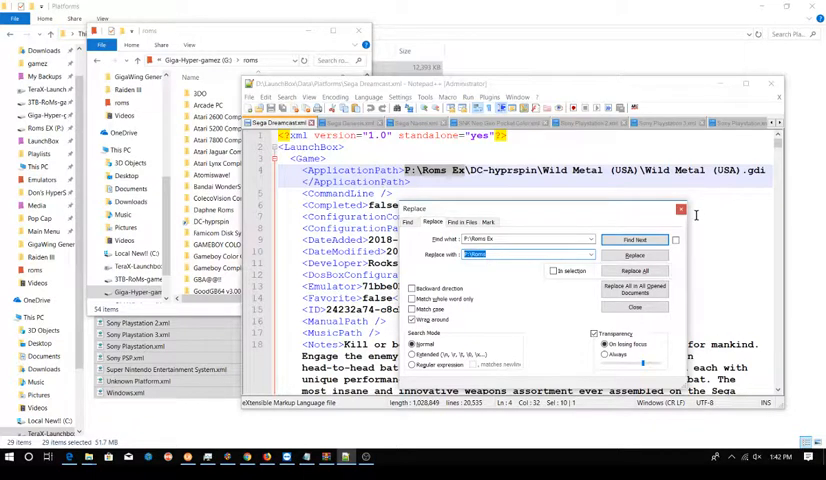
mouse_move(681, 213)
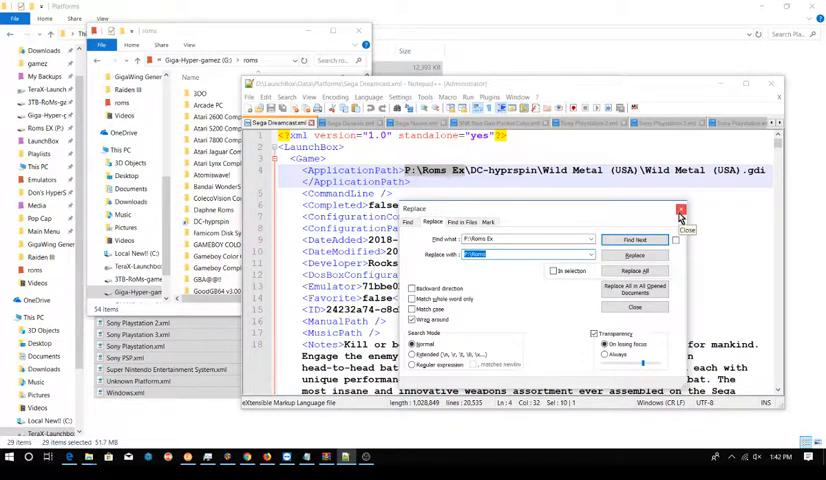
- Close the Replace dialog and minimize Notepad++ to show the LaunchBox Data folder
click(681, 209)
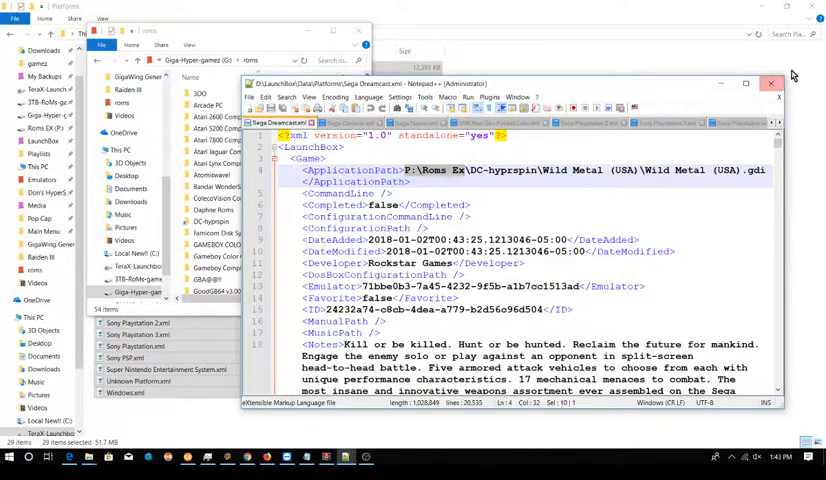
click(772, 83)
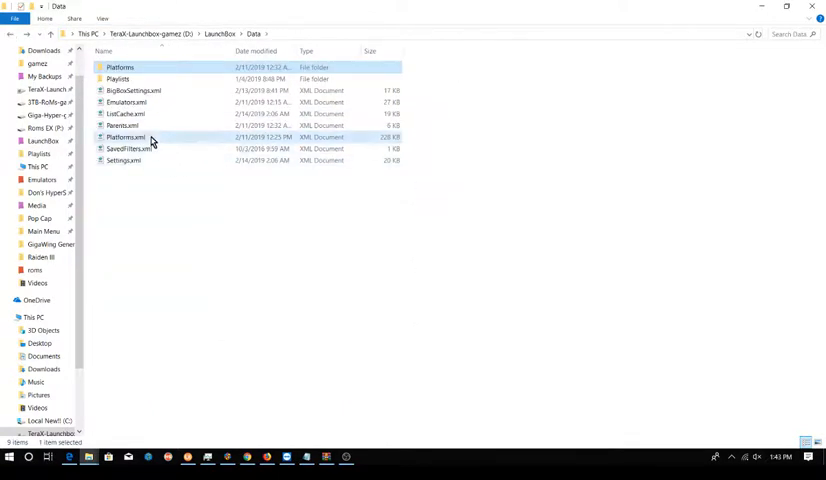
- Open Platforms.xml from the Data folder with Edit with Notepad++
right_click(123, 137)
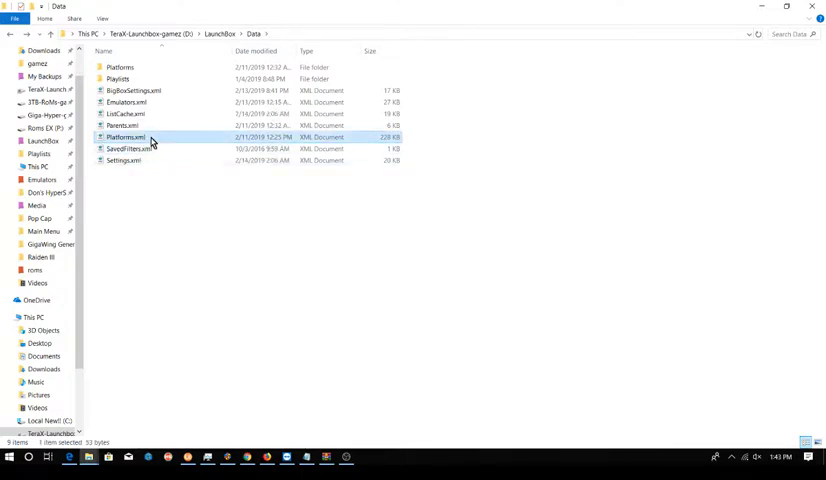
click(145, 137)
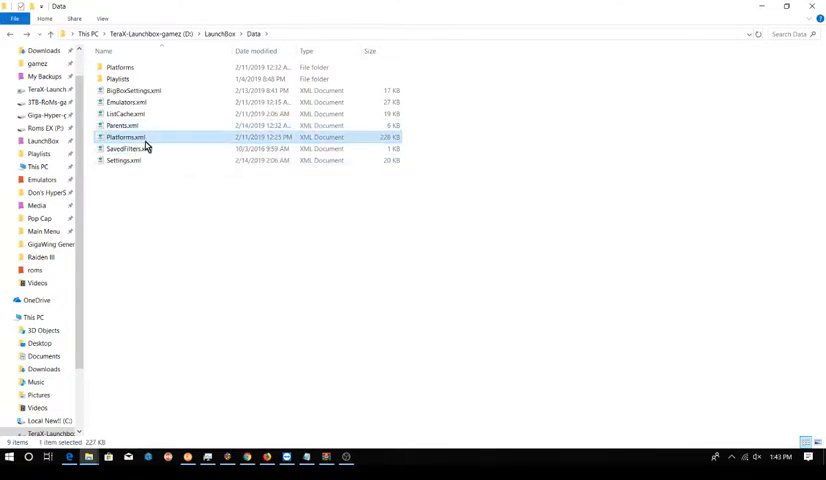
double_click(120, 67)
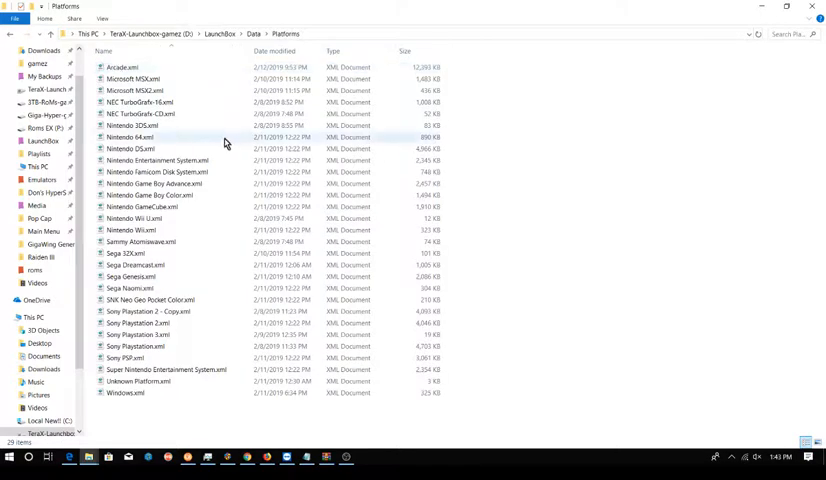
click(254, 34)
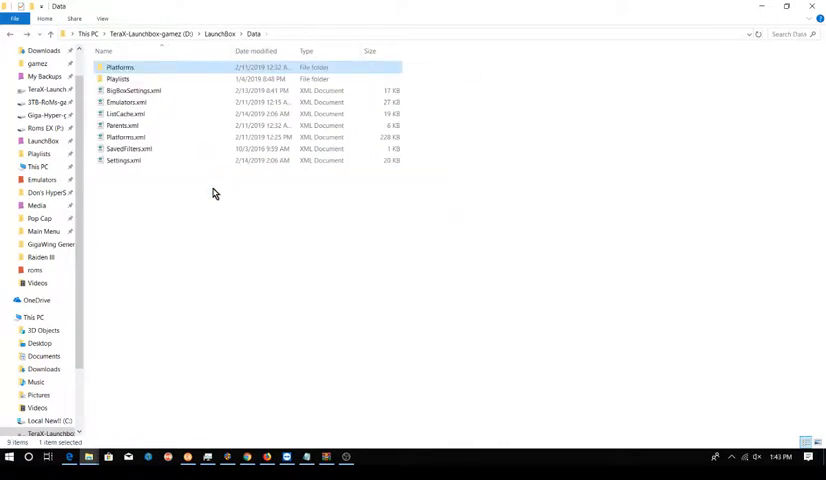
mouse_move(132, 137)
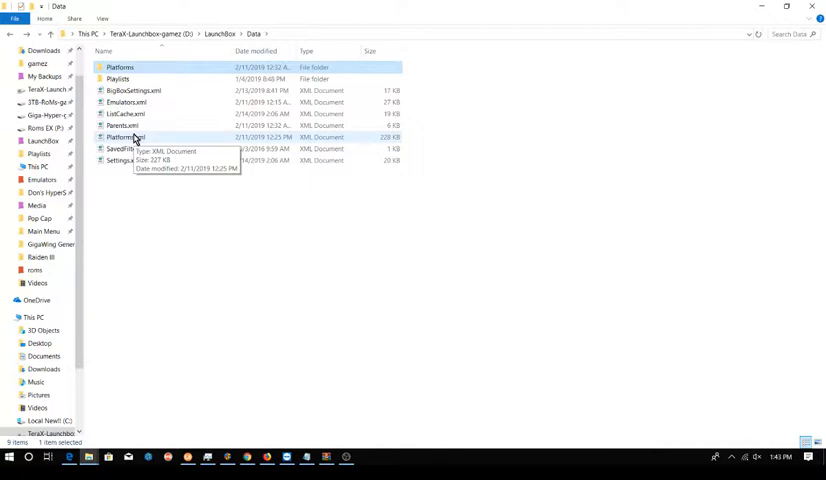
right_click(133, 137)
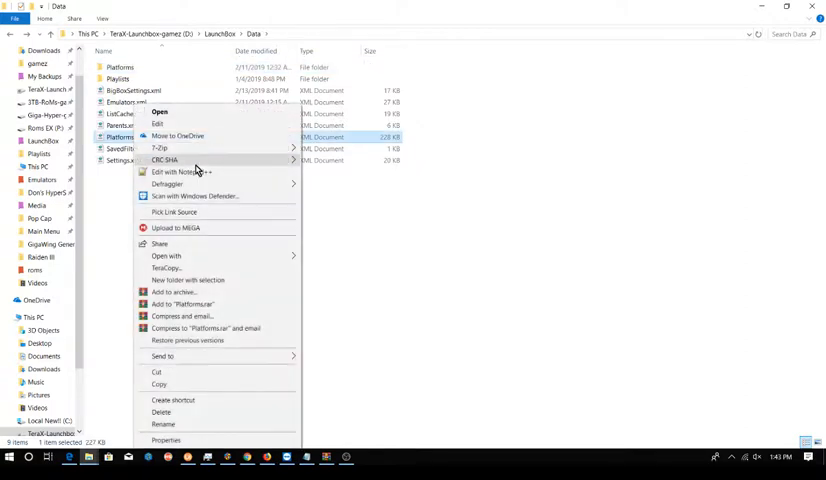
click(182, 171)
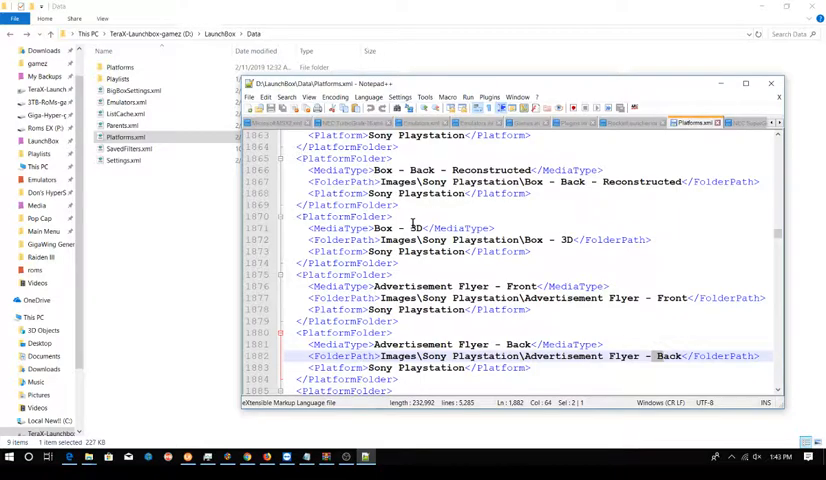
scroll(up, 3)
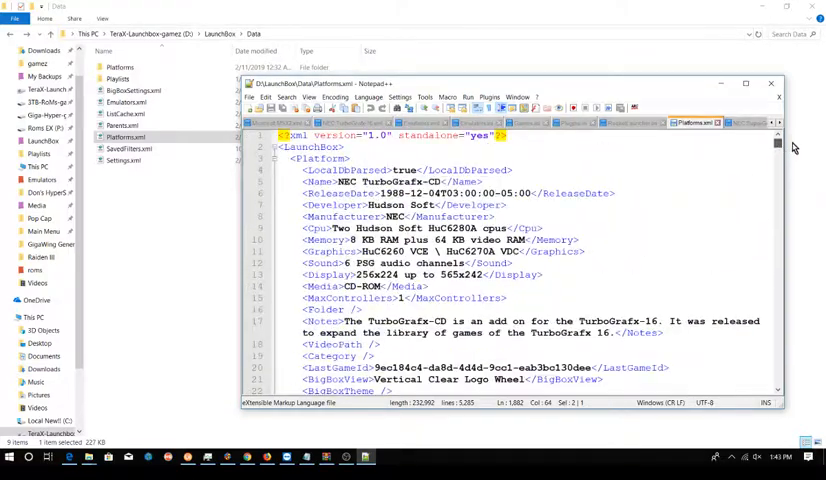
scroll(down, 3)
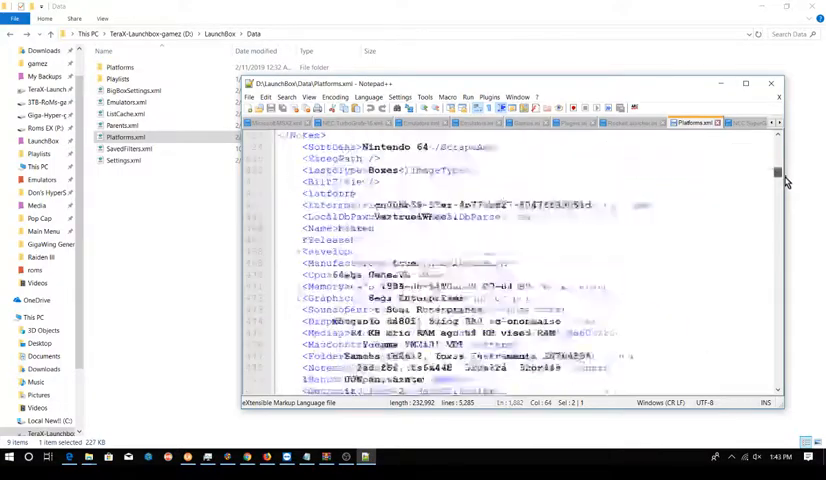
scroll(down, 3)
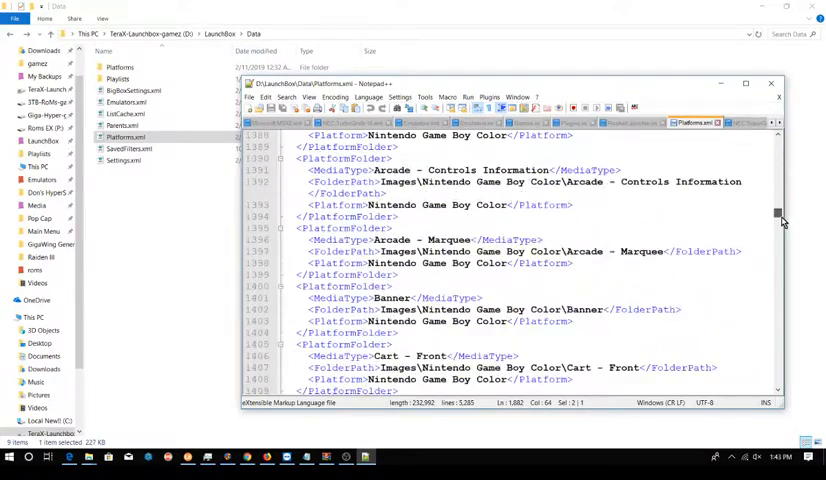